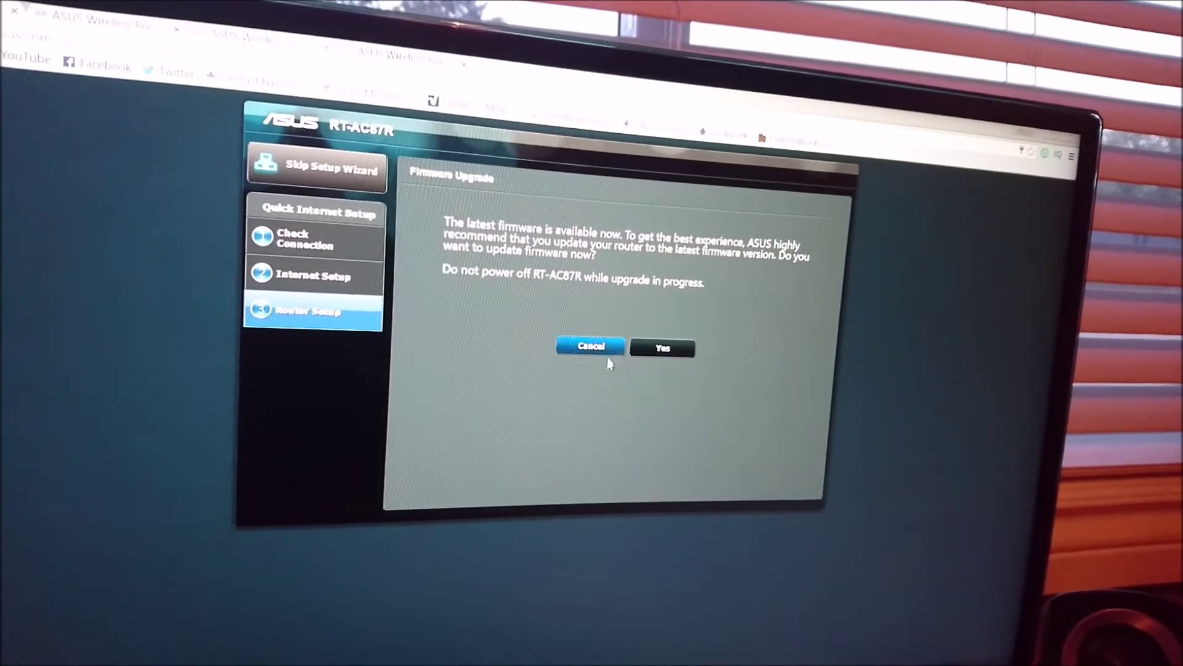
# Step: Cancel the Firmware Upgrade prompt to skip updating the router firmware
pyautogui.click(663, 347)
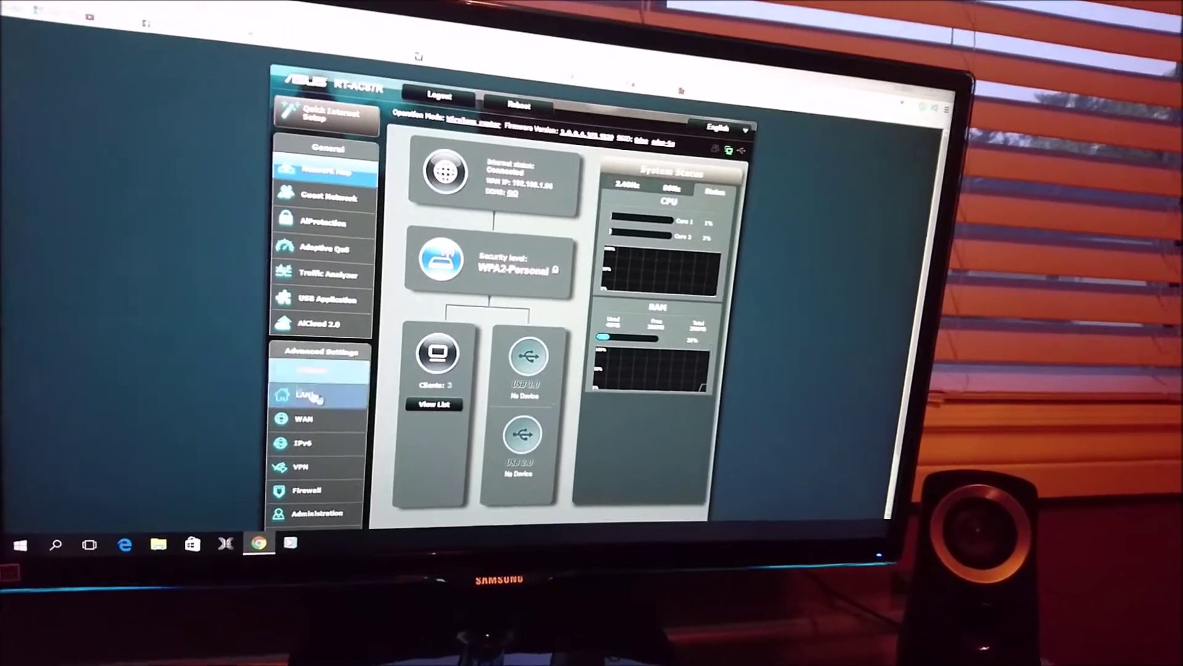
# Step: Go to LAN under Advanced Settings from the Network Map page
pyautogui.click(315, 394)
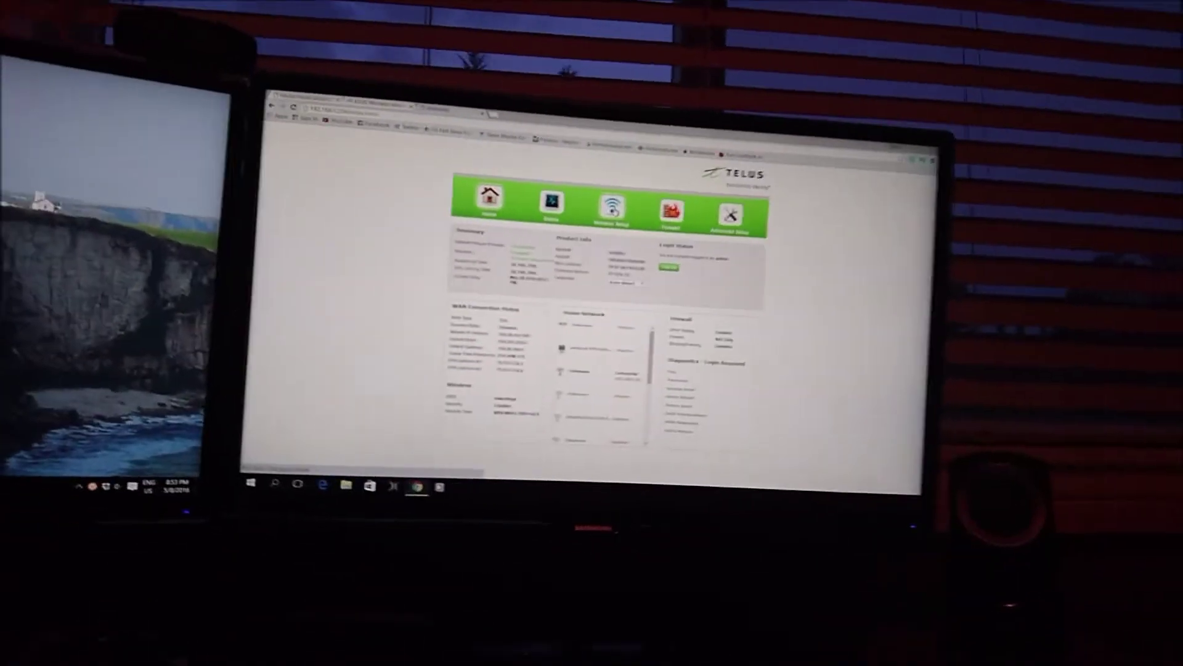
# Step: Set the modem's Wireless Radio to Disable under Wireless Setup Basic Settings and apply
pyautogui.click(611, 206)
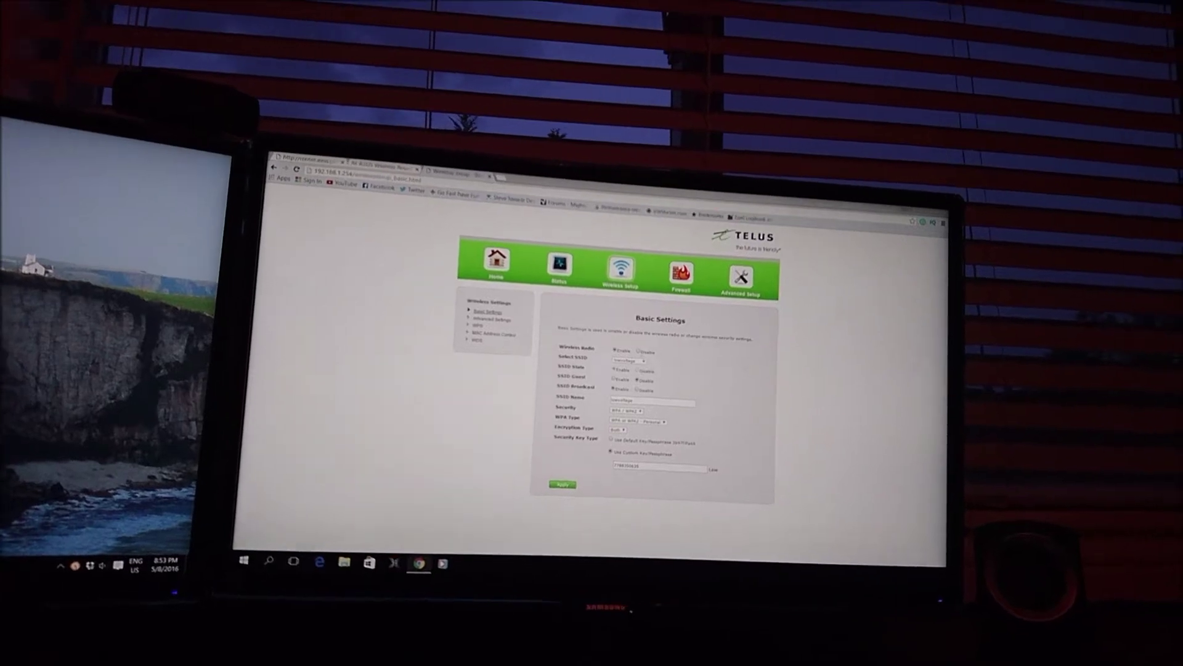
pyautogui.click(649, 365)
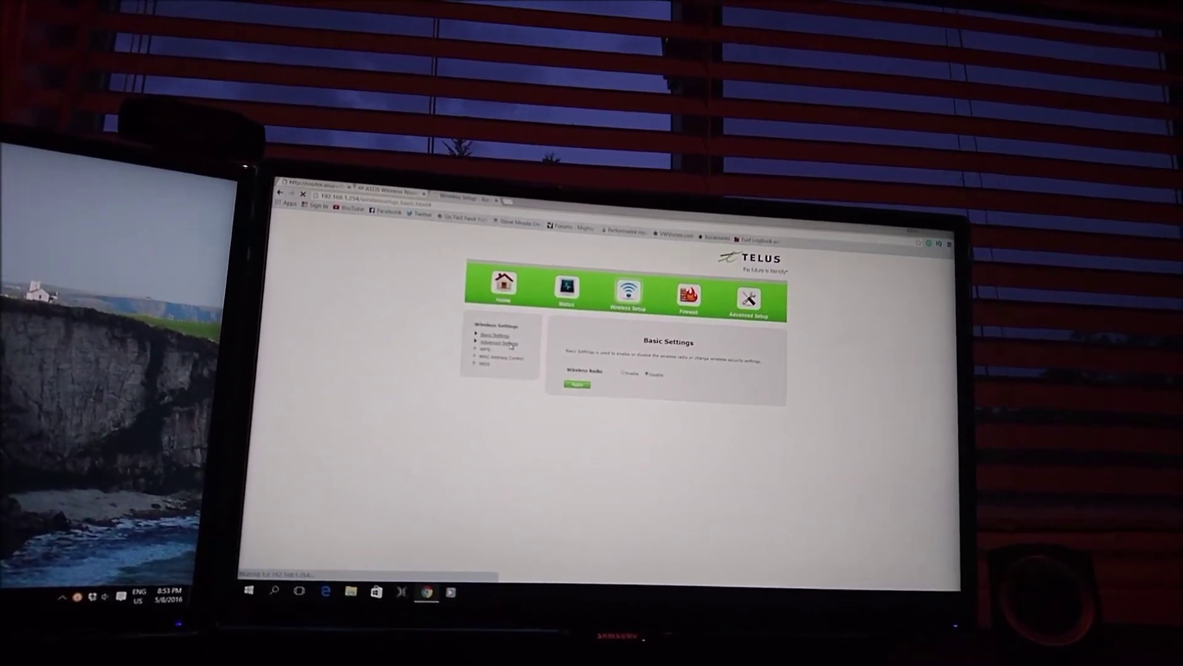
pyautogui.click(496, 342)
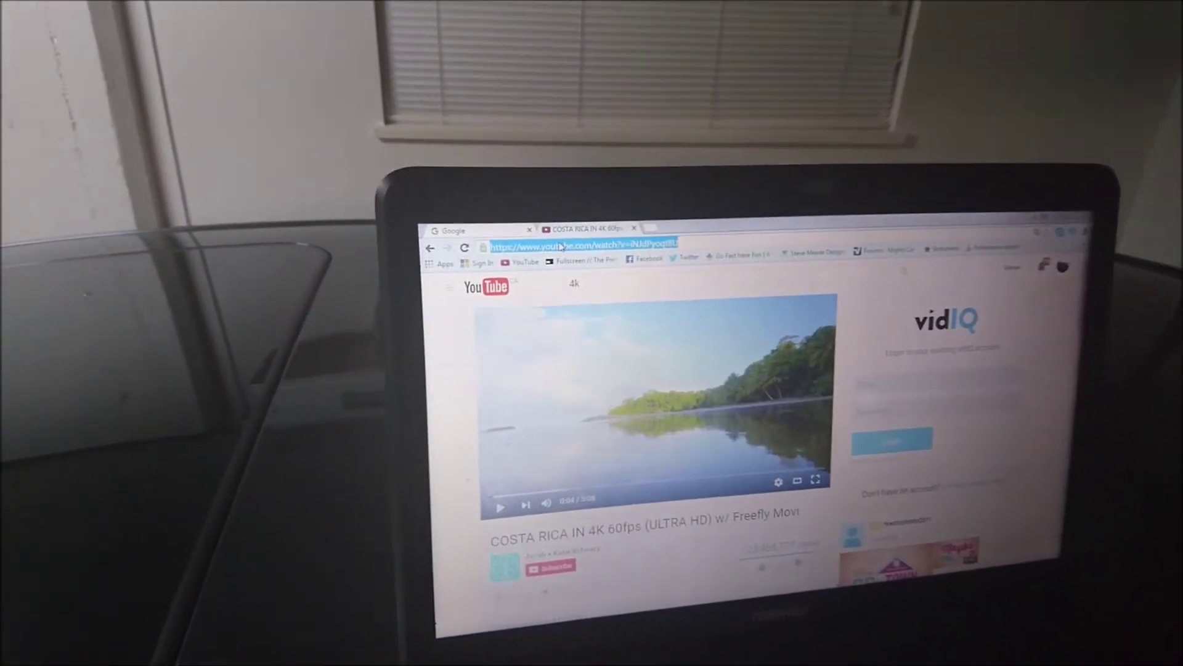
# Step: Search 'speed test' and begin the test on speedtest.net
pyautogui.write('speed test')
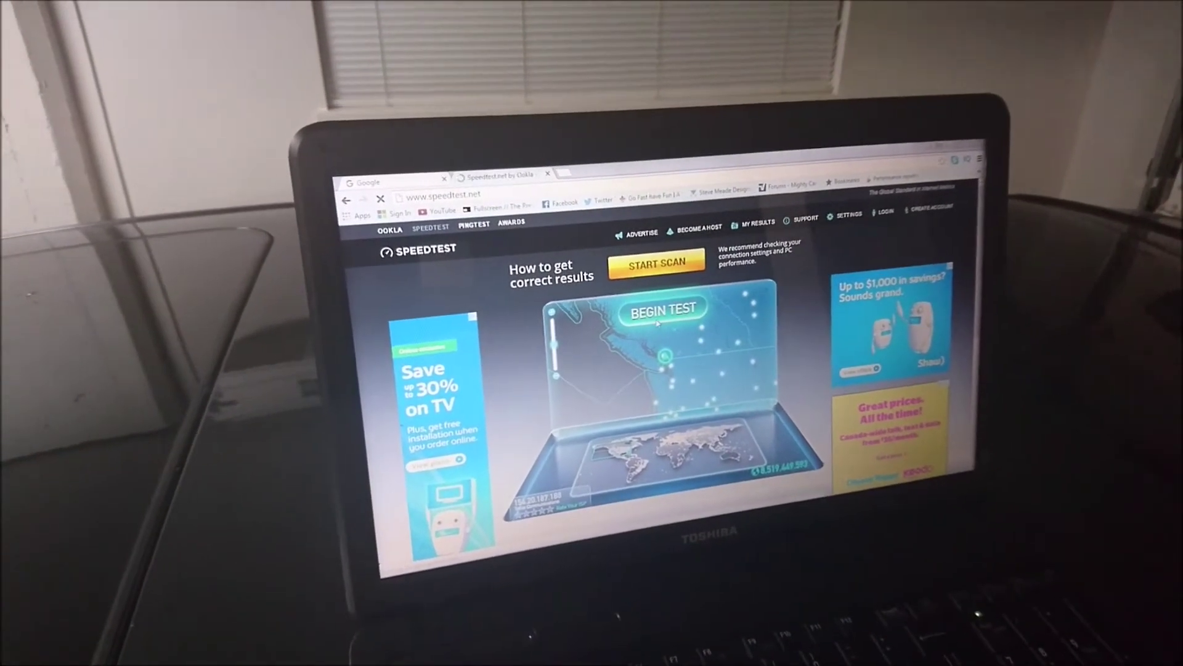
pyautogui.click(662, 308)
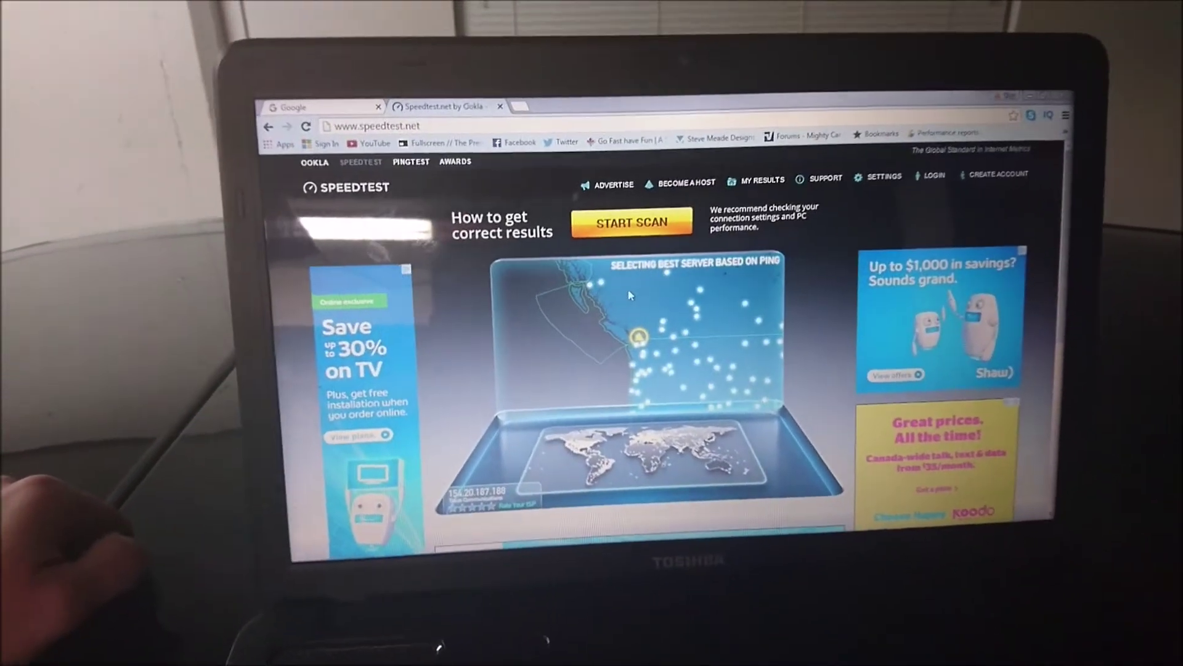